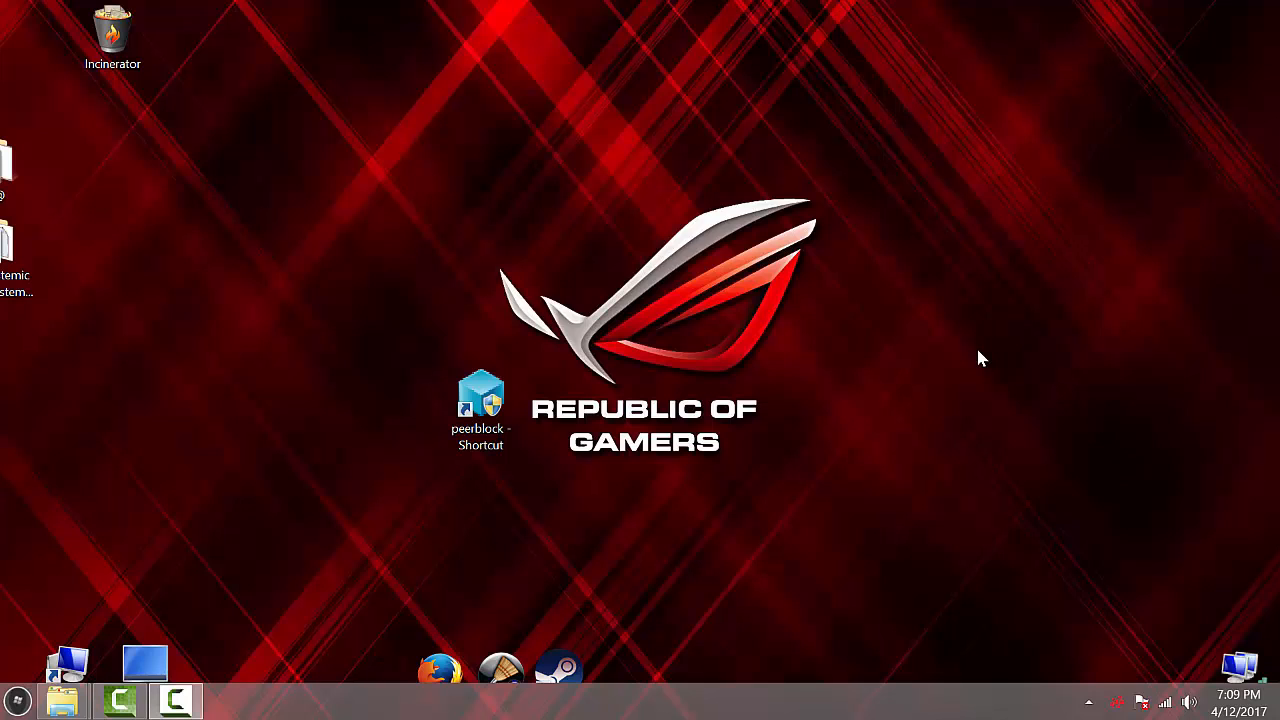
mouse_move(948, 333)
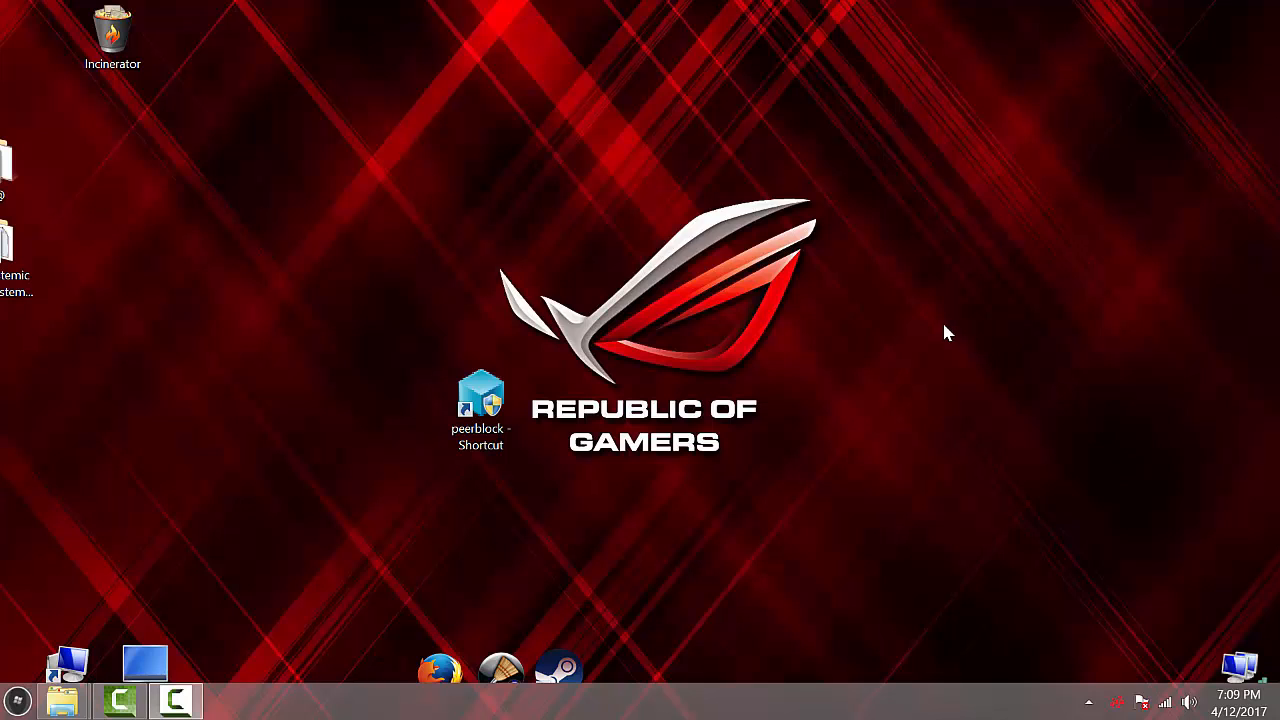
Step: Launch PeerBlock from its desktop shortcut
click(480, 410)
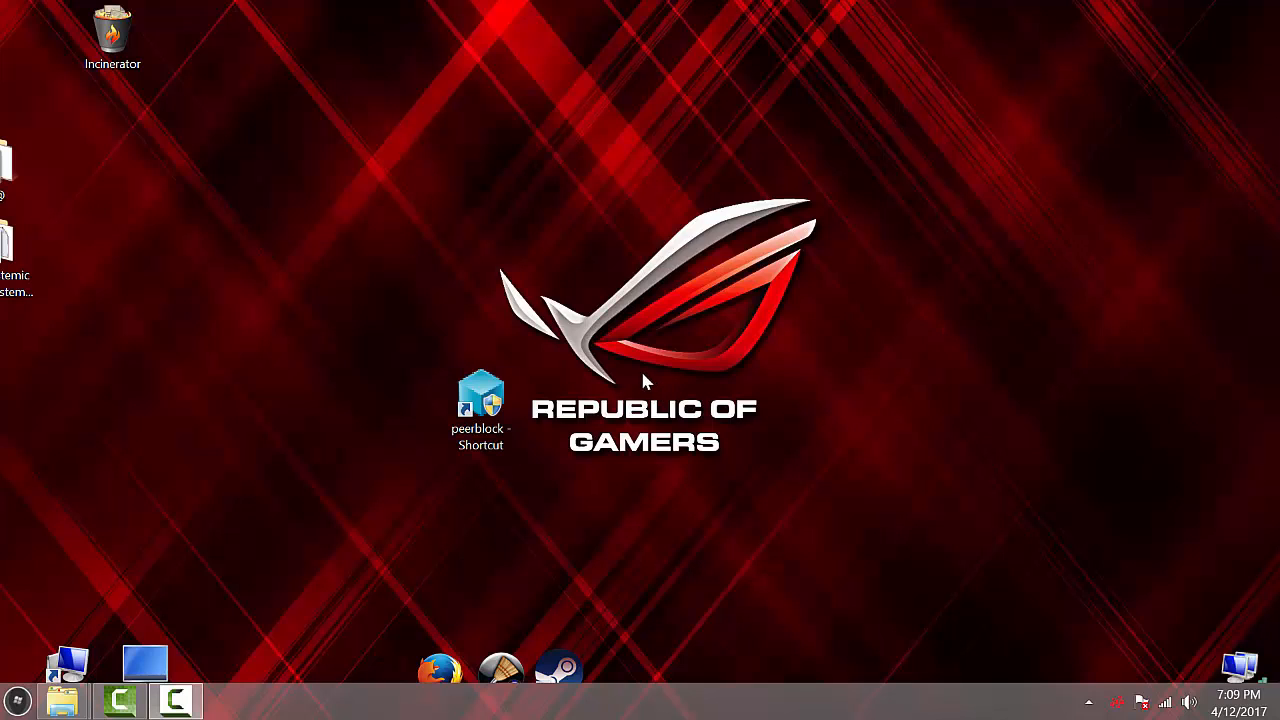
click(480, 405)
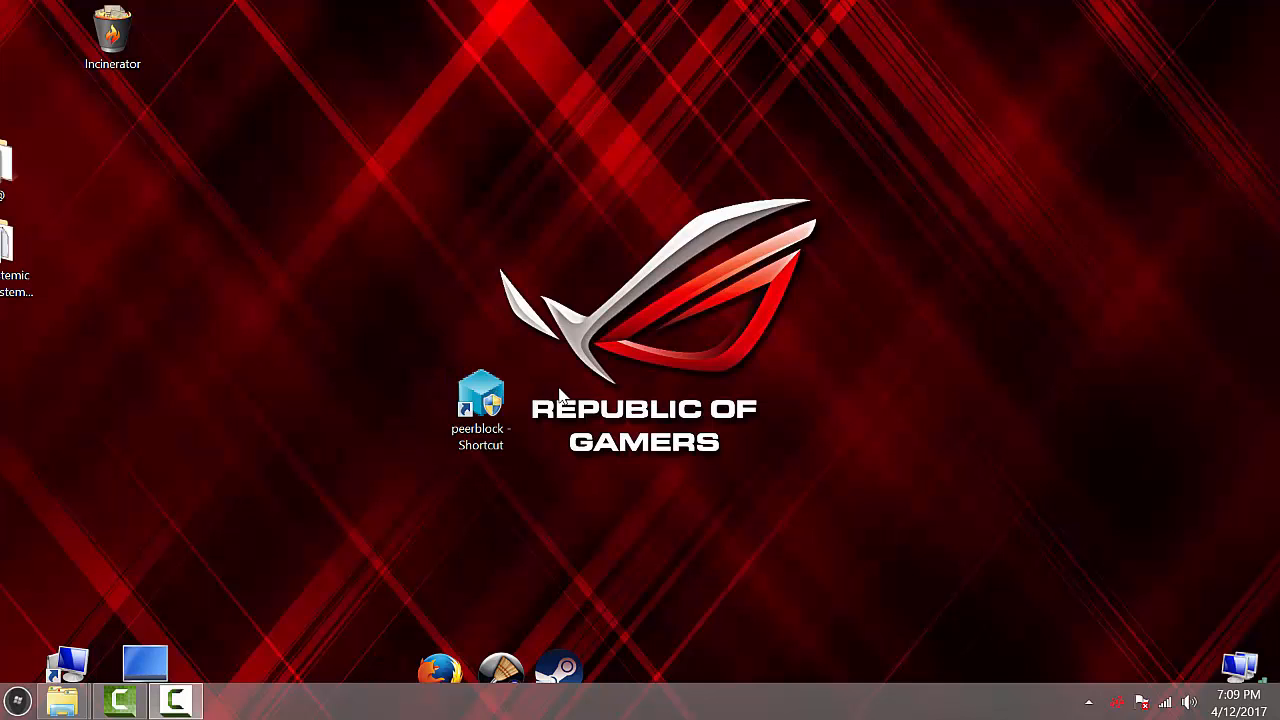
right_click(480, 400)
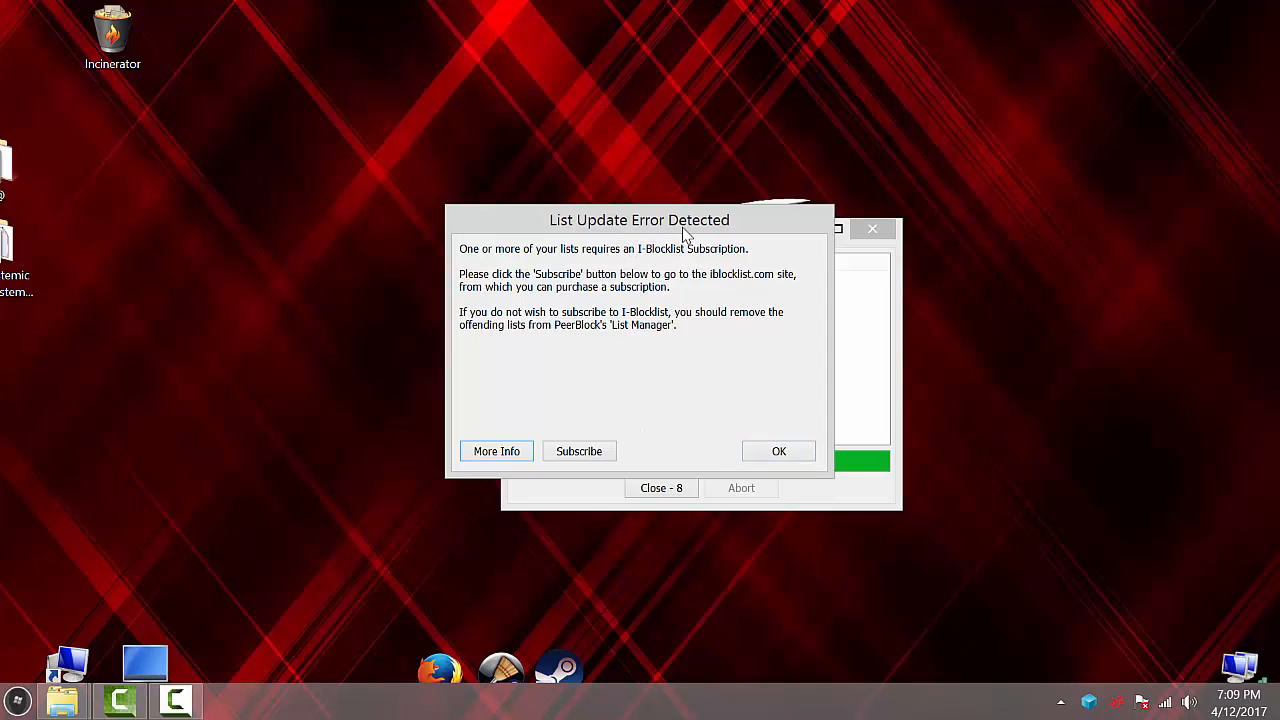
Step: Dismiss the subscription-required update error, close the Updating window, and exit PeerBlock from the tray
click(779, 451)
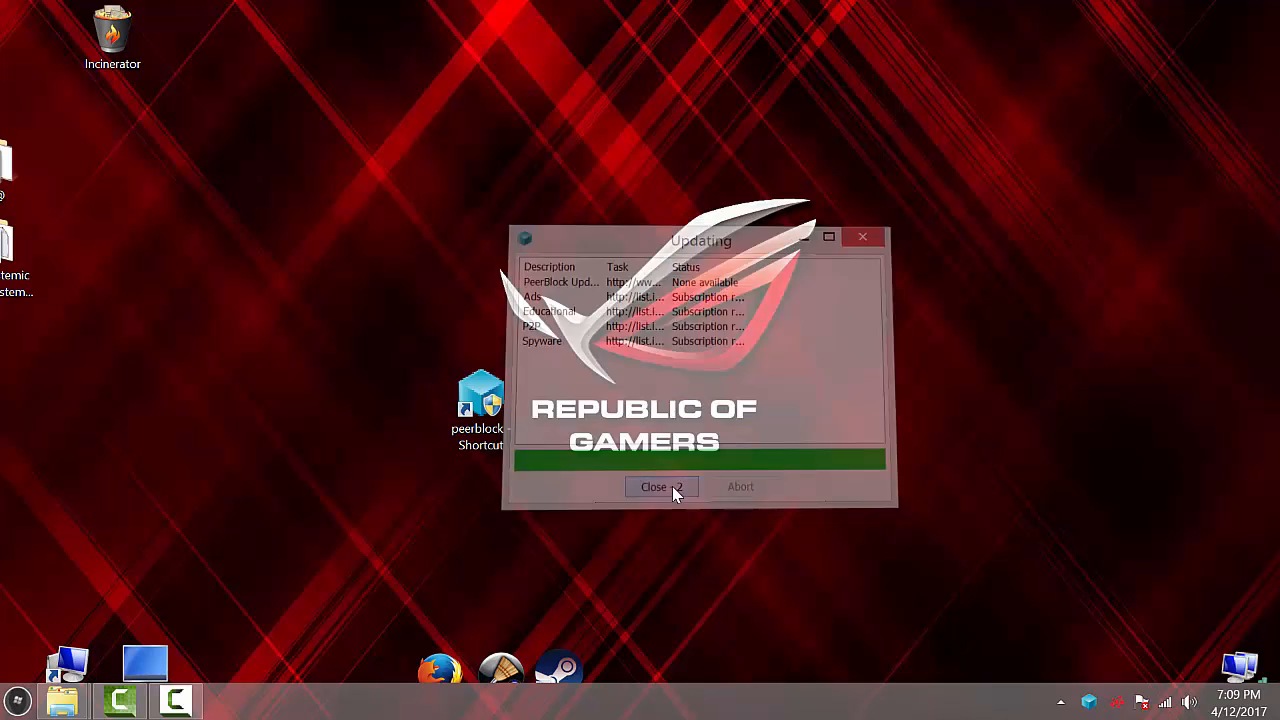
click(654, 486)
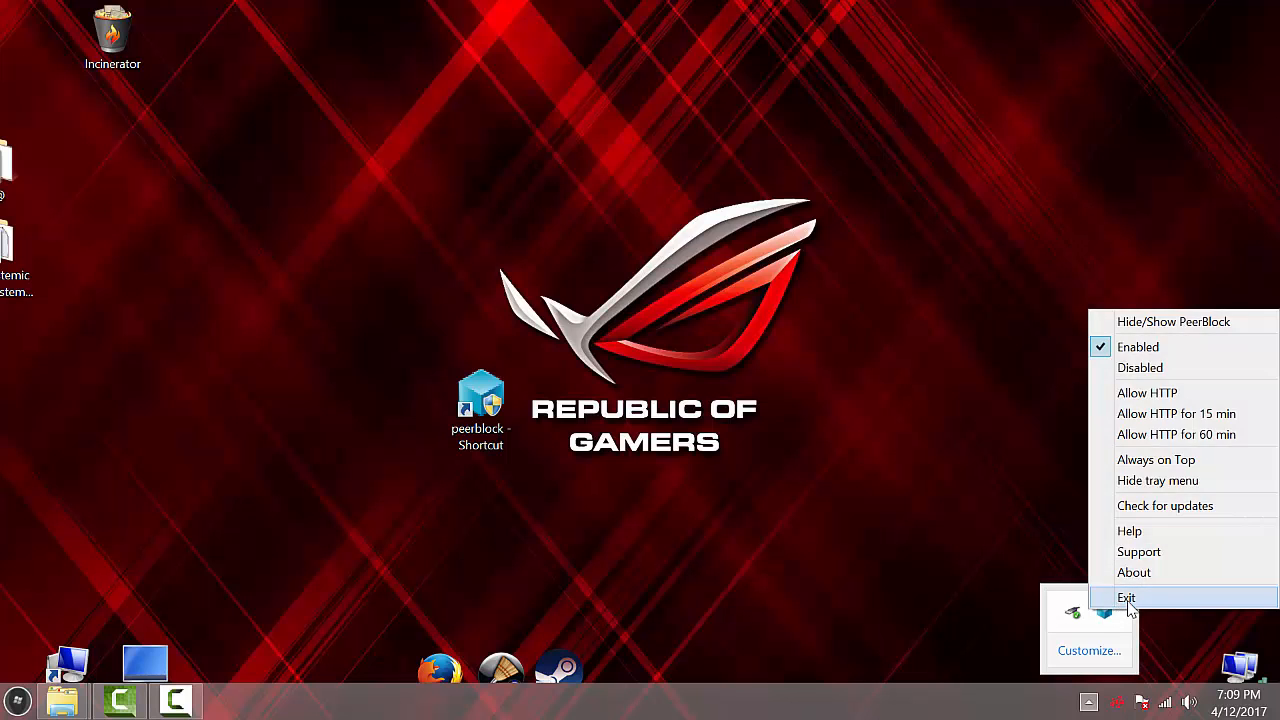
click(1126, 597)
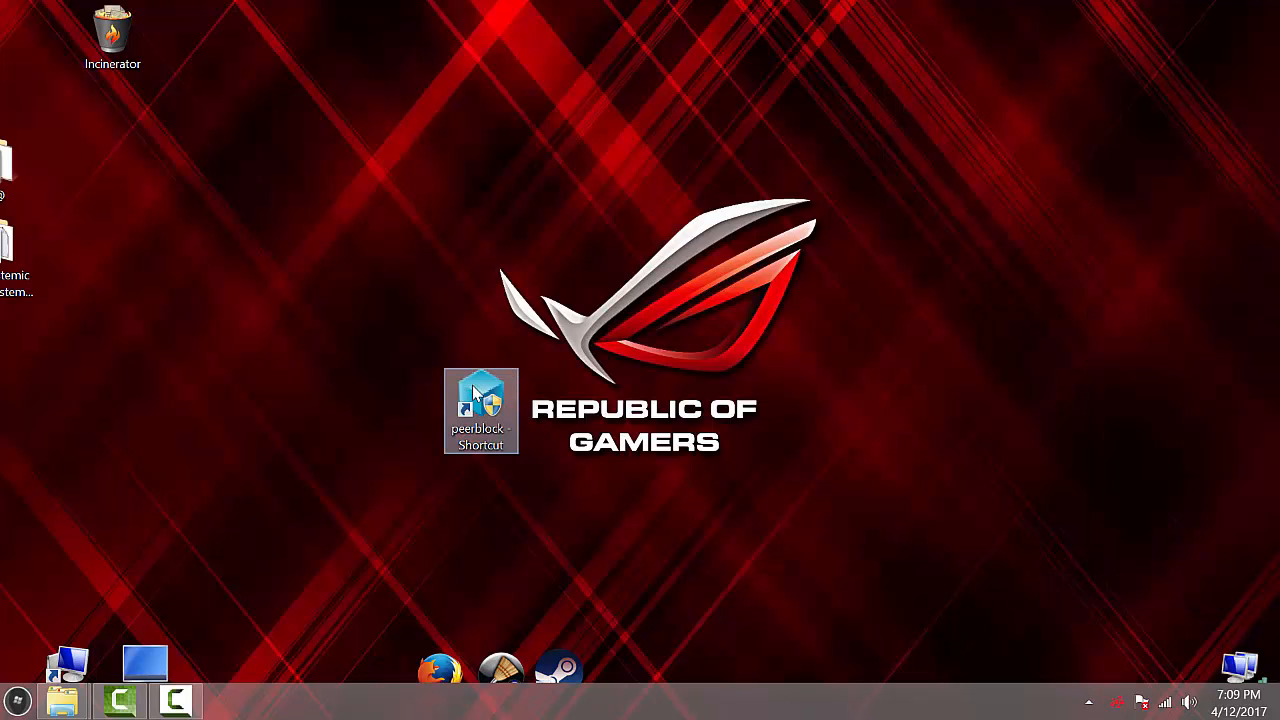
Step: Open PeerBlock's install folder from the shortcut and enter the lists folder
right_click(480, 410)
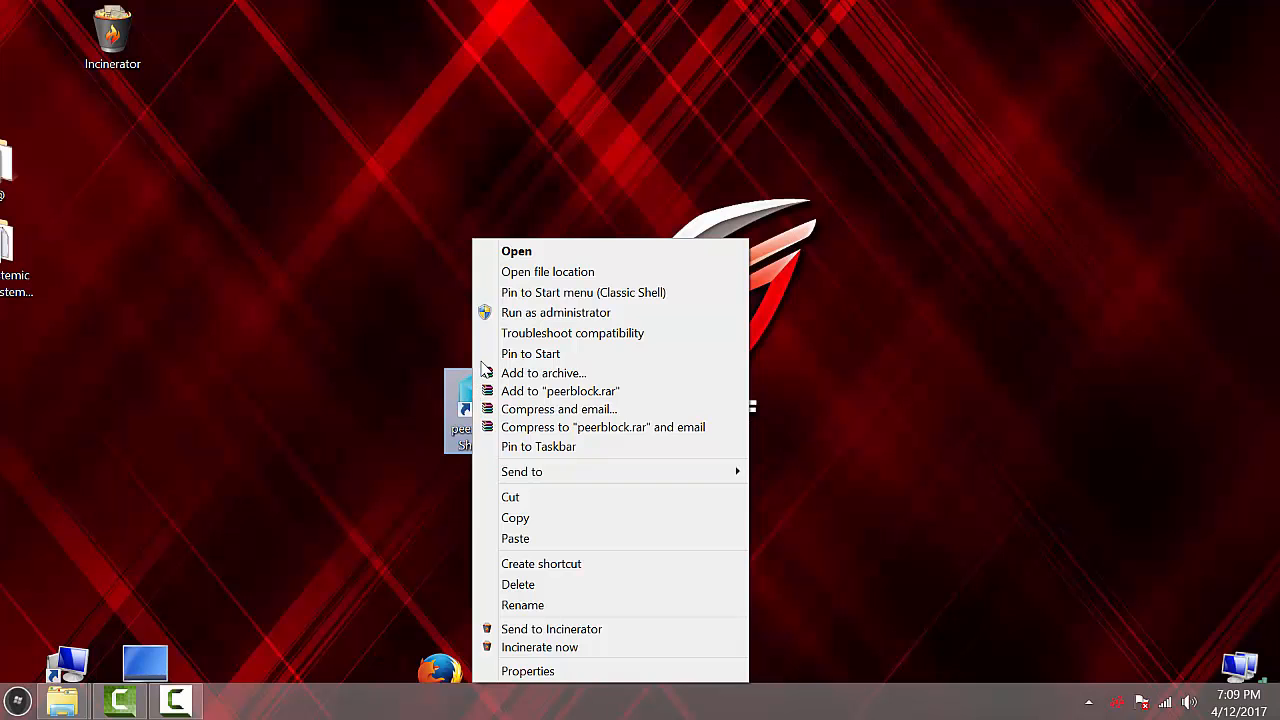
mouse_move(547, 271)
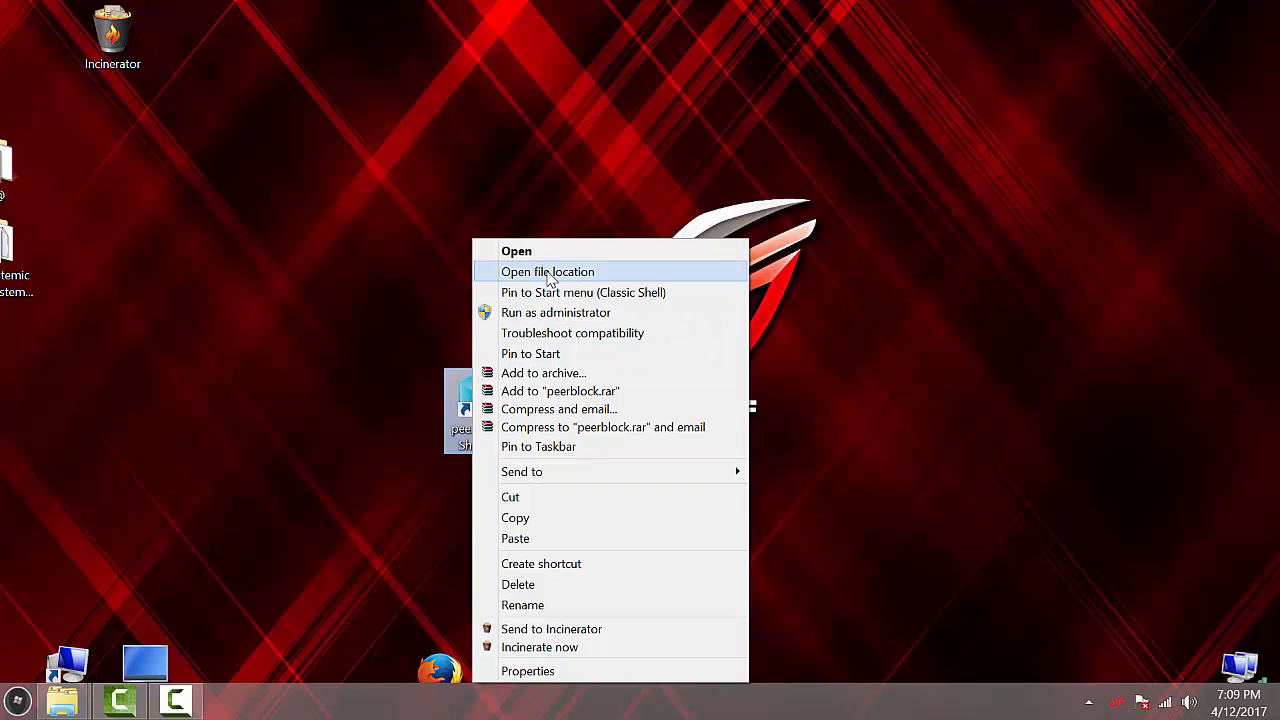
click(547, 271)
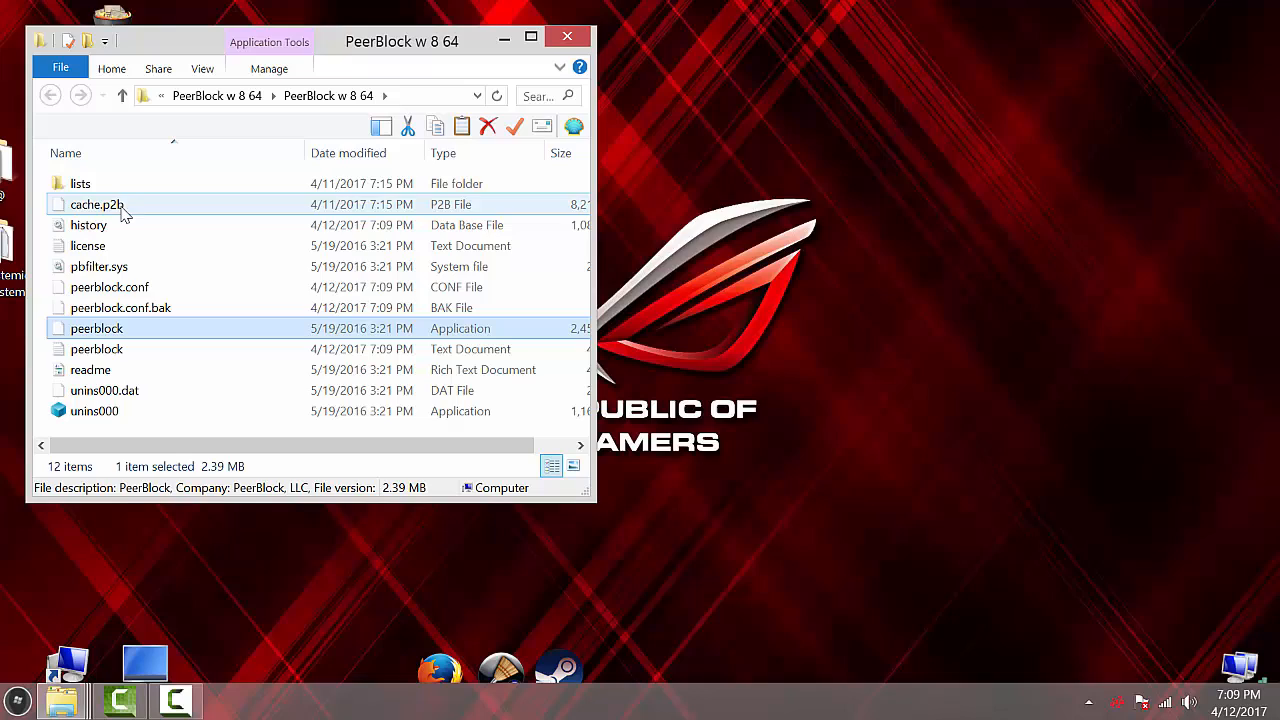
double_click(80, 183)
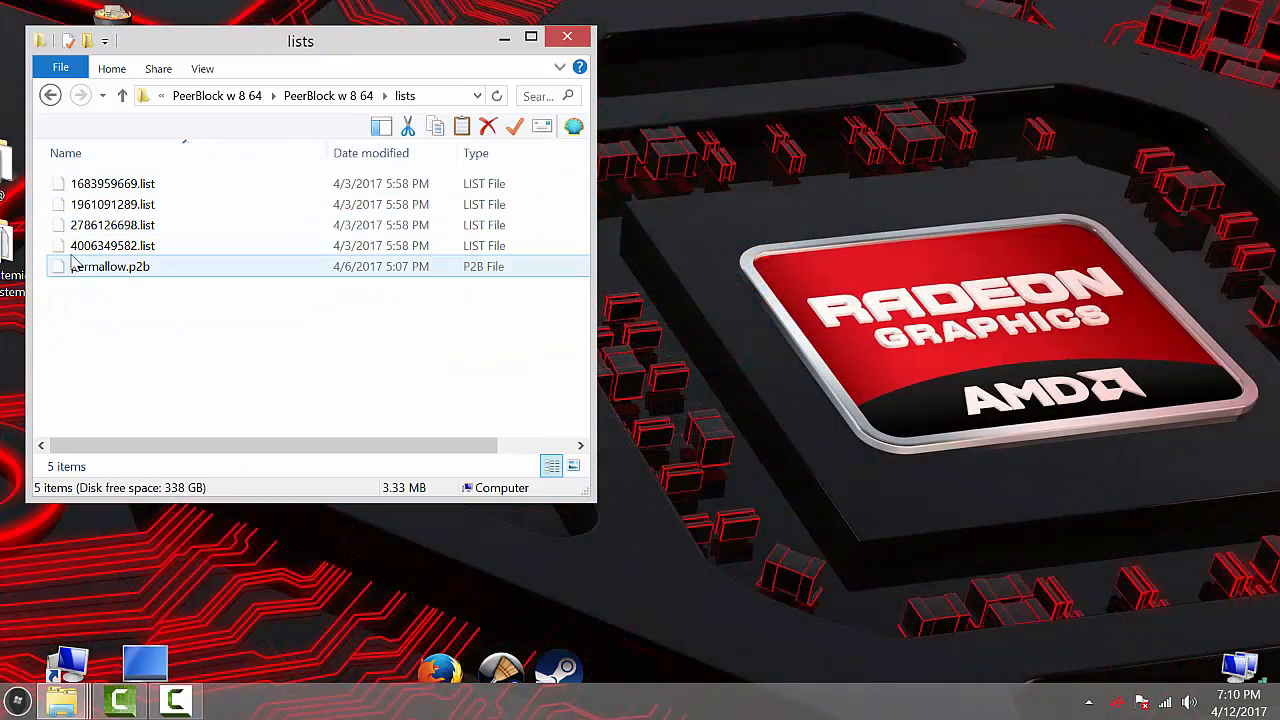
Step: Delete the four cached .list files, keeping permallow.p2b, and close Explorer
right_click(113, 204)
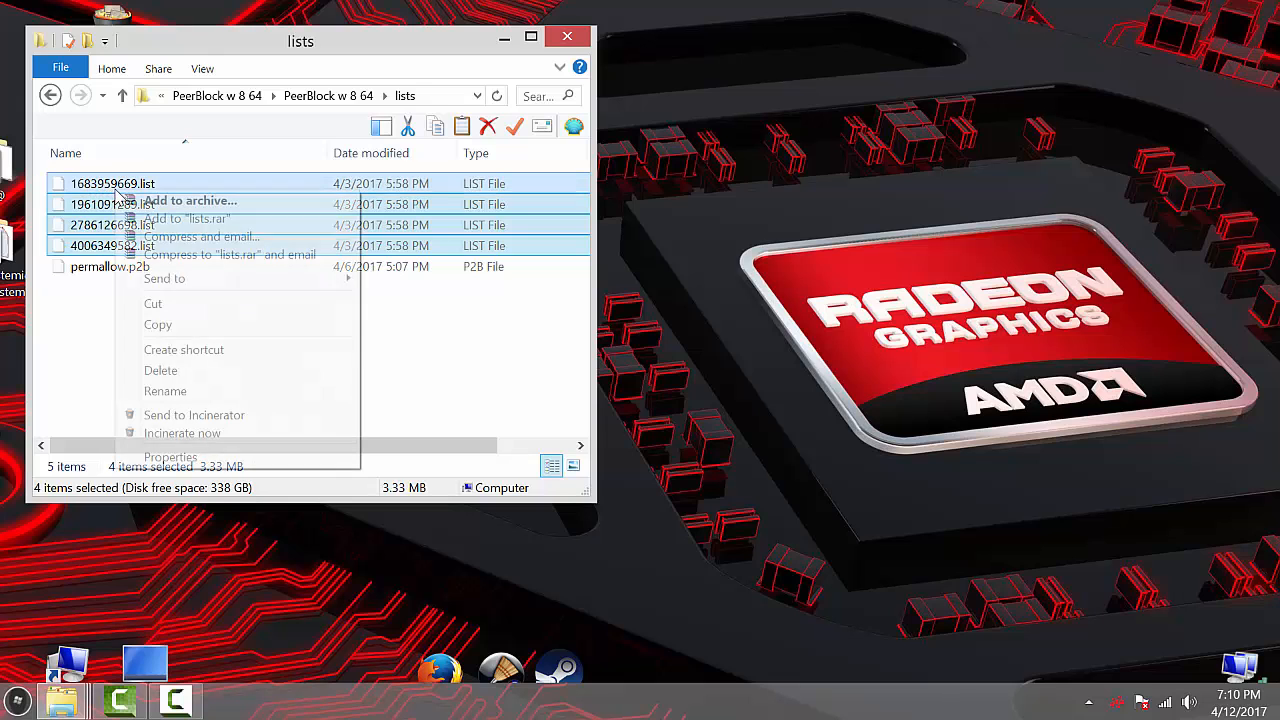
click(160, 370)
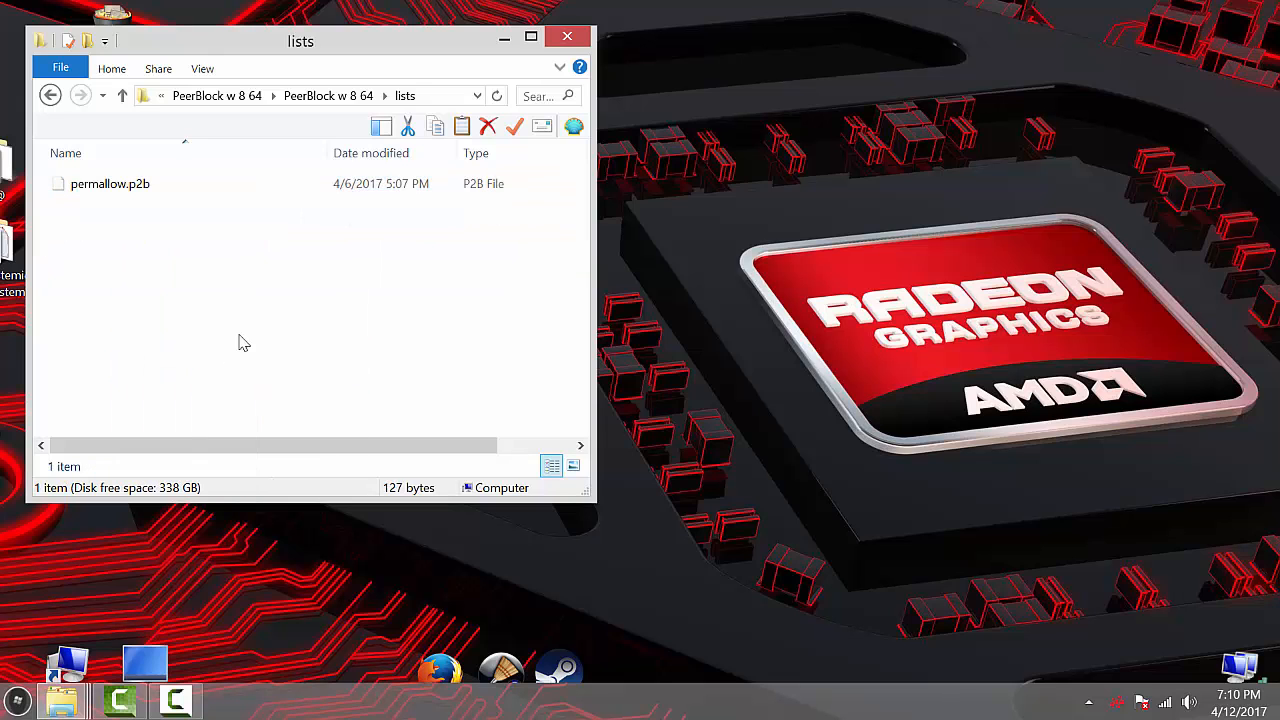
click(567, 37)
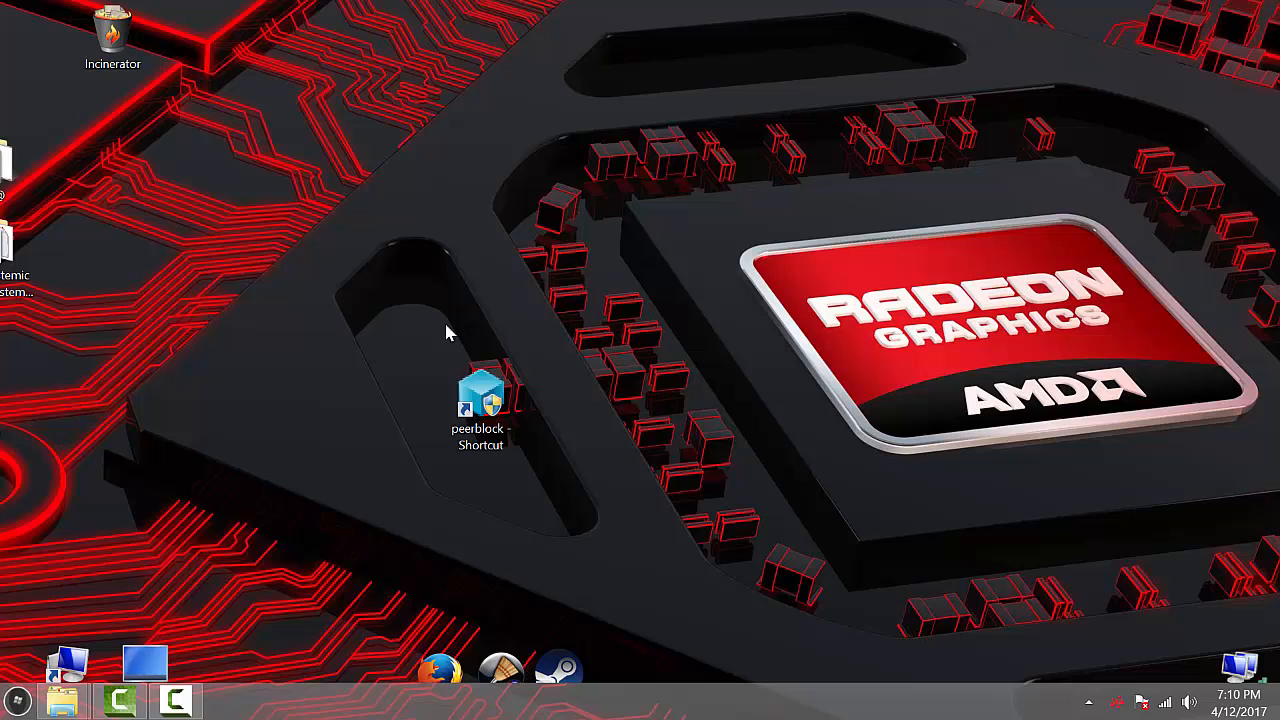
Step: Relaunch PeerBlock, accept the missing-lists update, and close it once Ads, Educational, P2P, Spyware finish
right_click(480, 405)
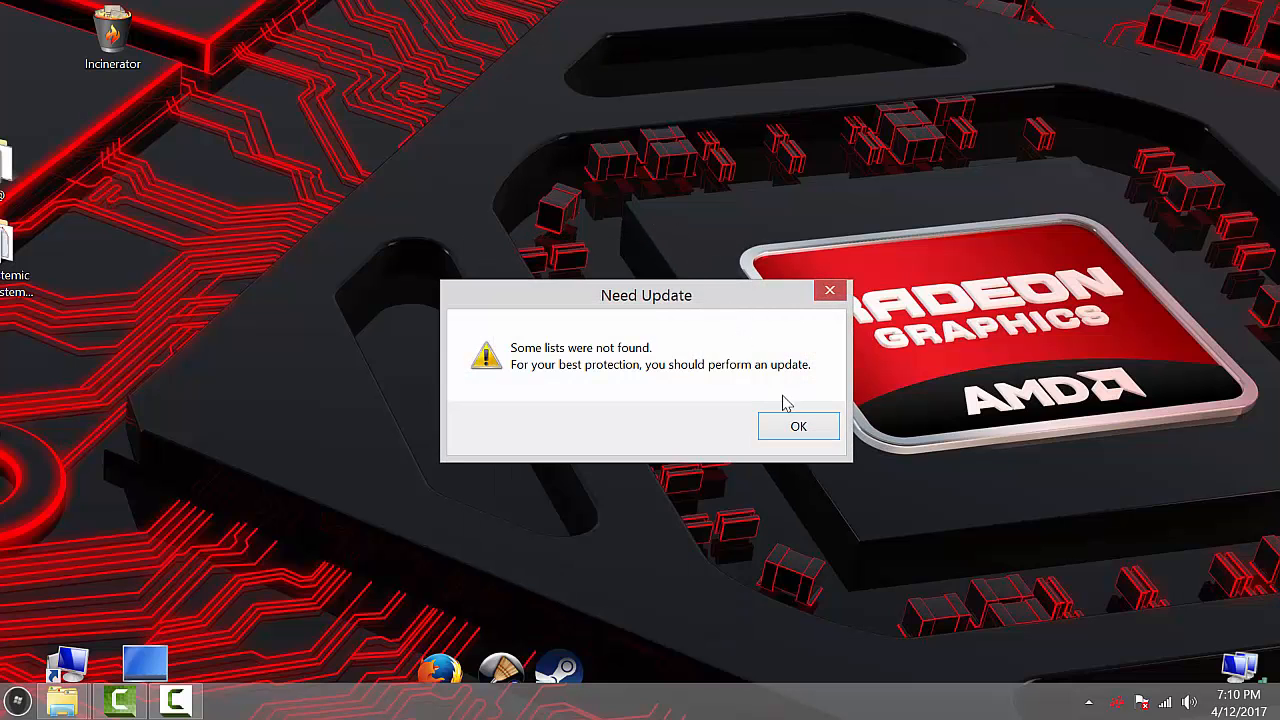
click(798, 425)
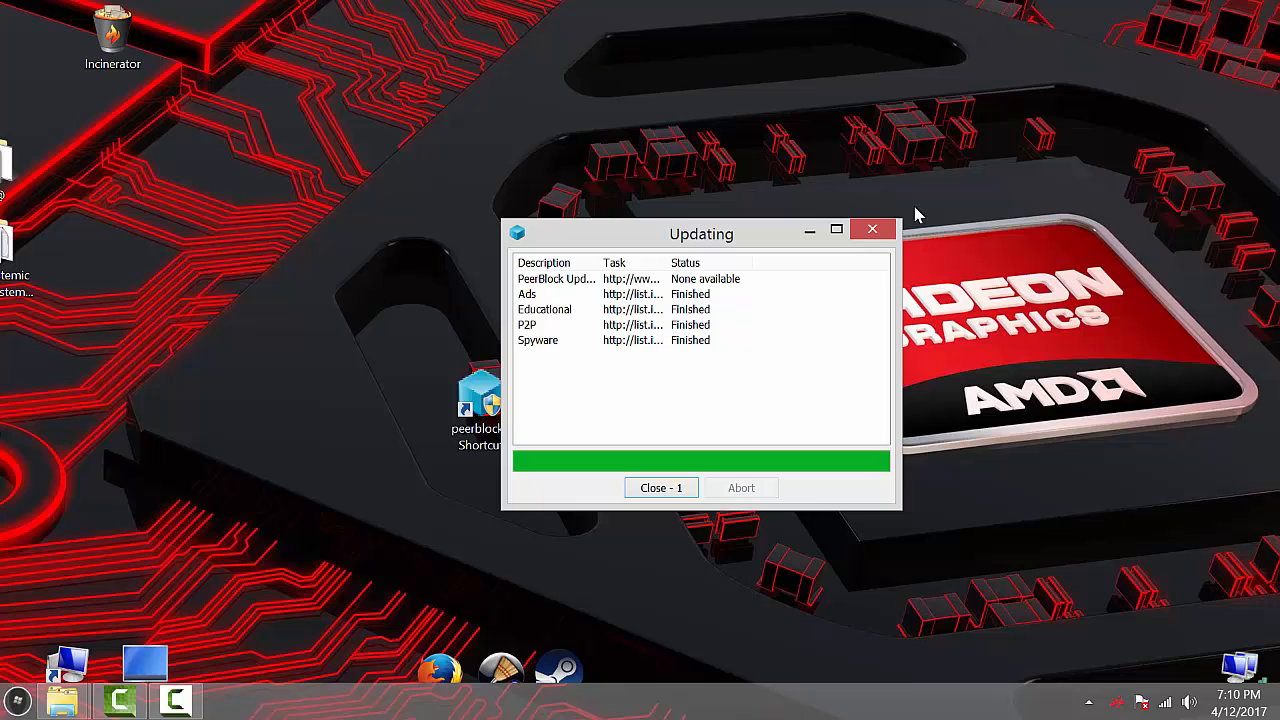
click(660, 488)
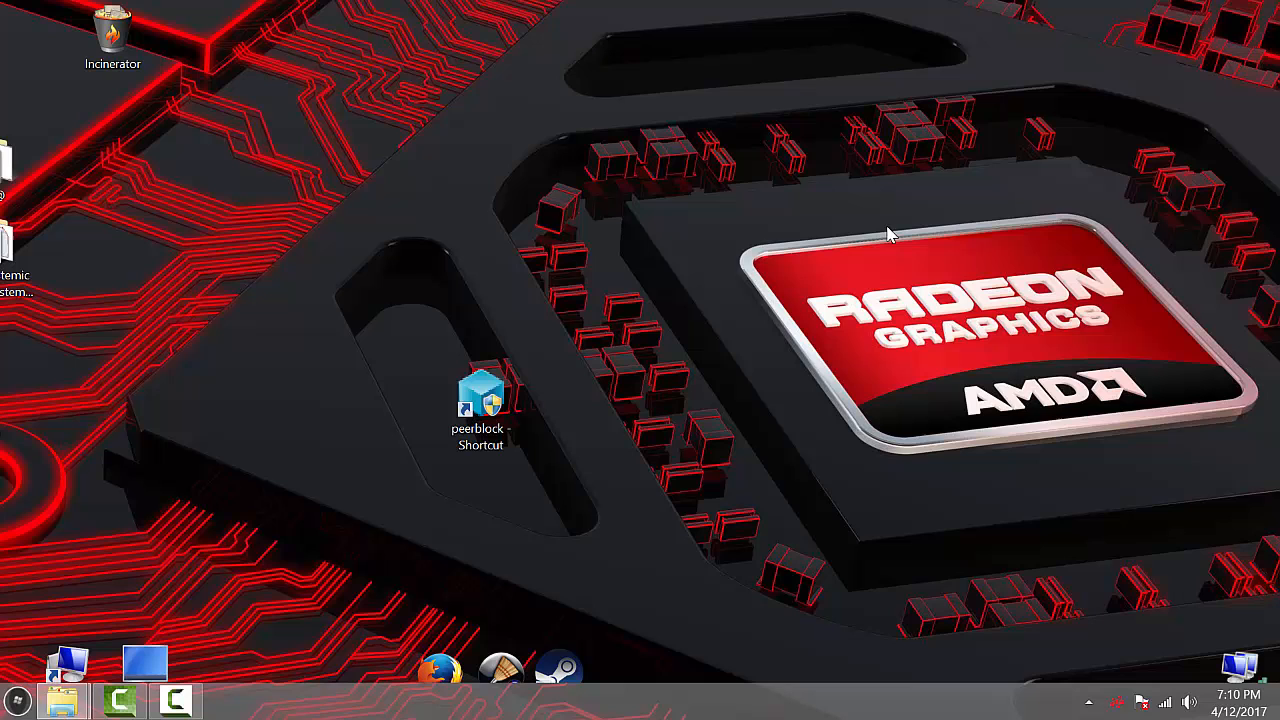
mouse_move(715, 505)
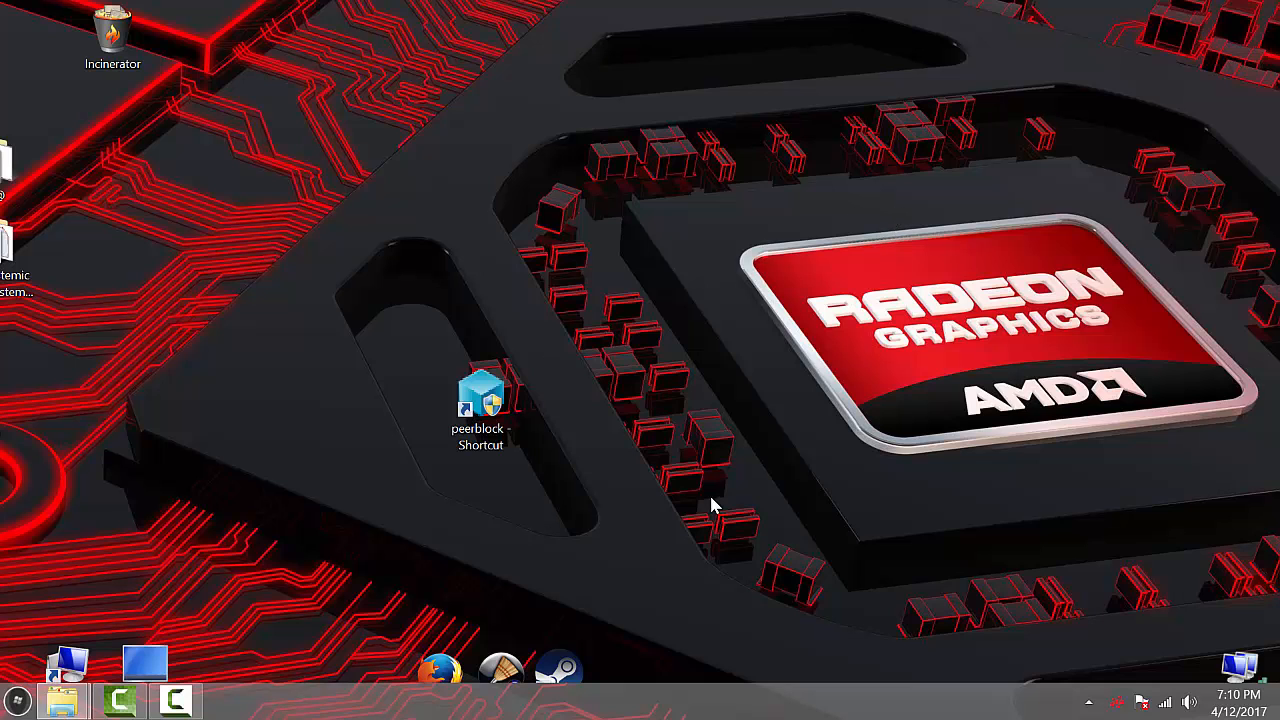
click(1088, 702)
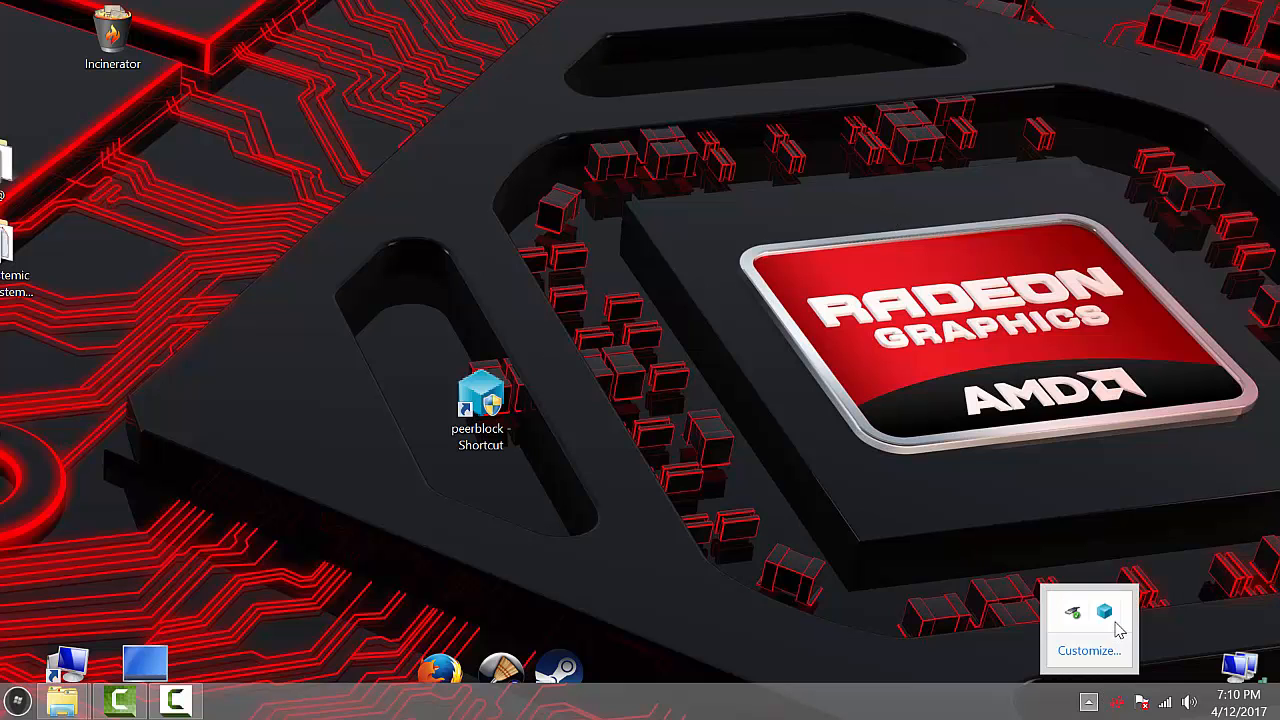
double_click(480, 400)
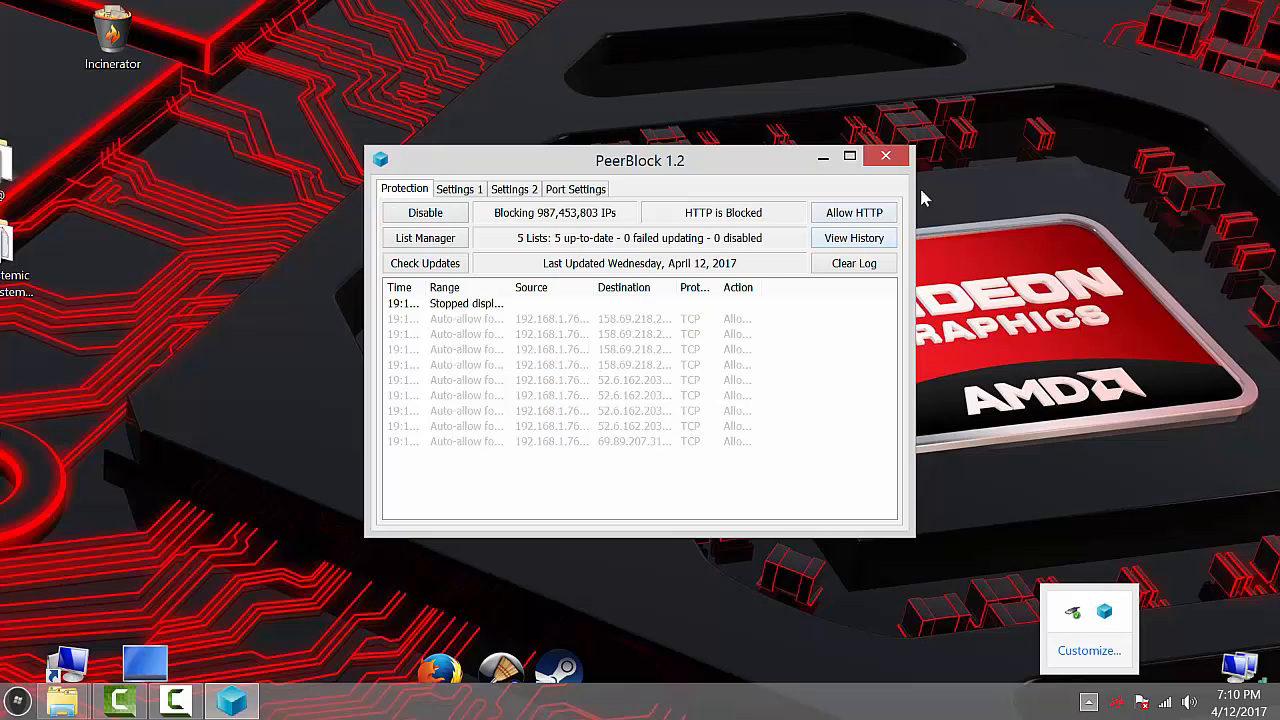
click(884, 156)
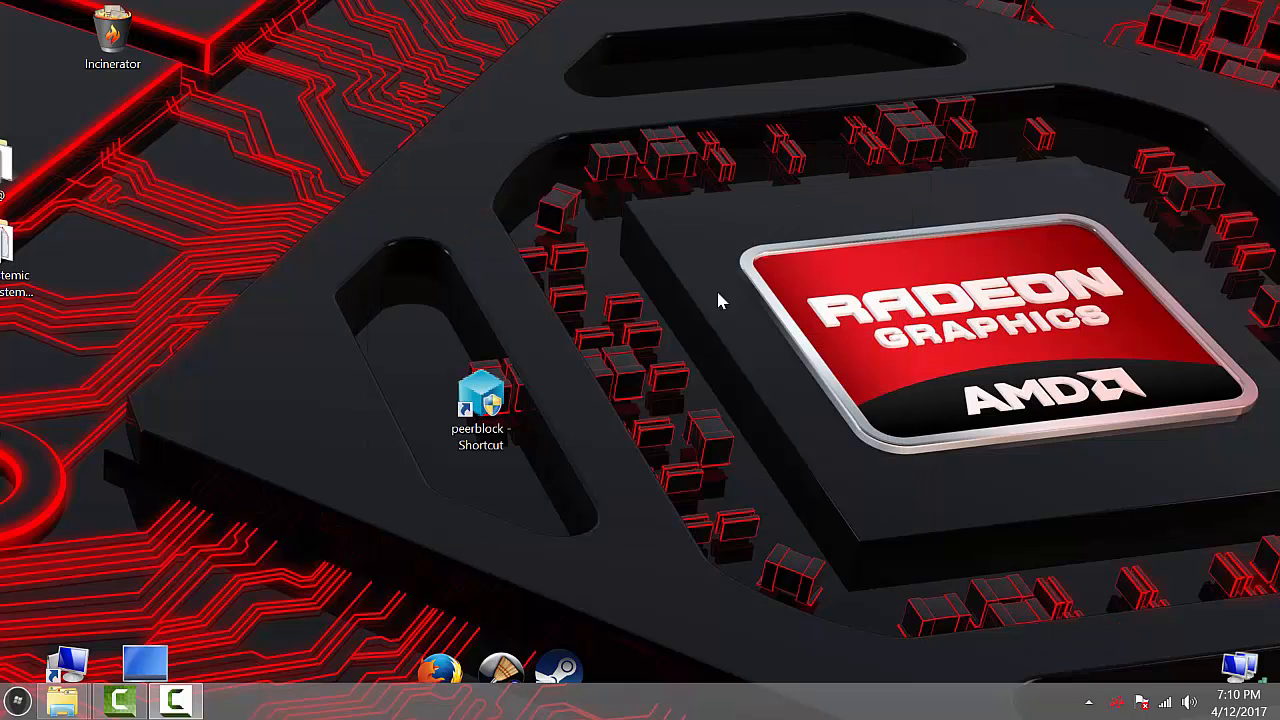
mouse_move(513, 418)
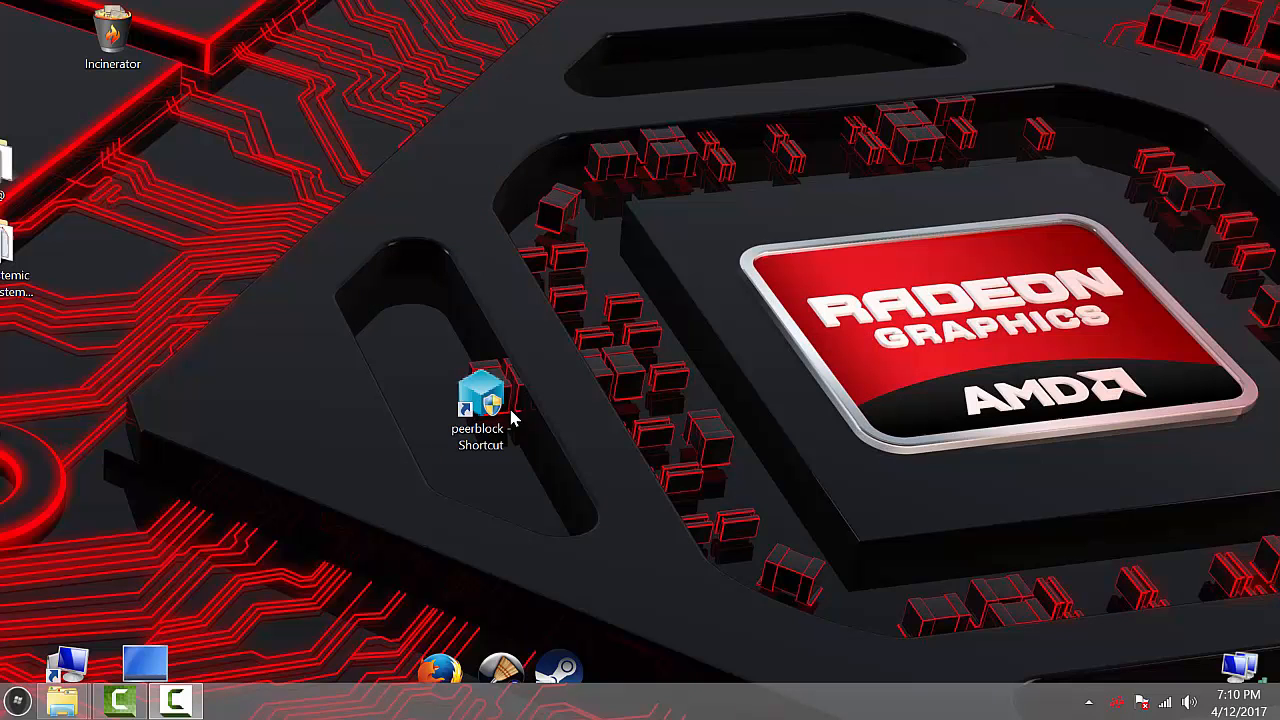
mouse_move(420, 382)
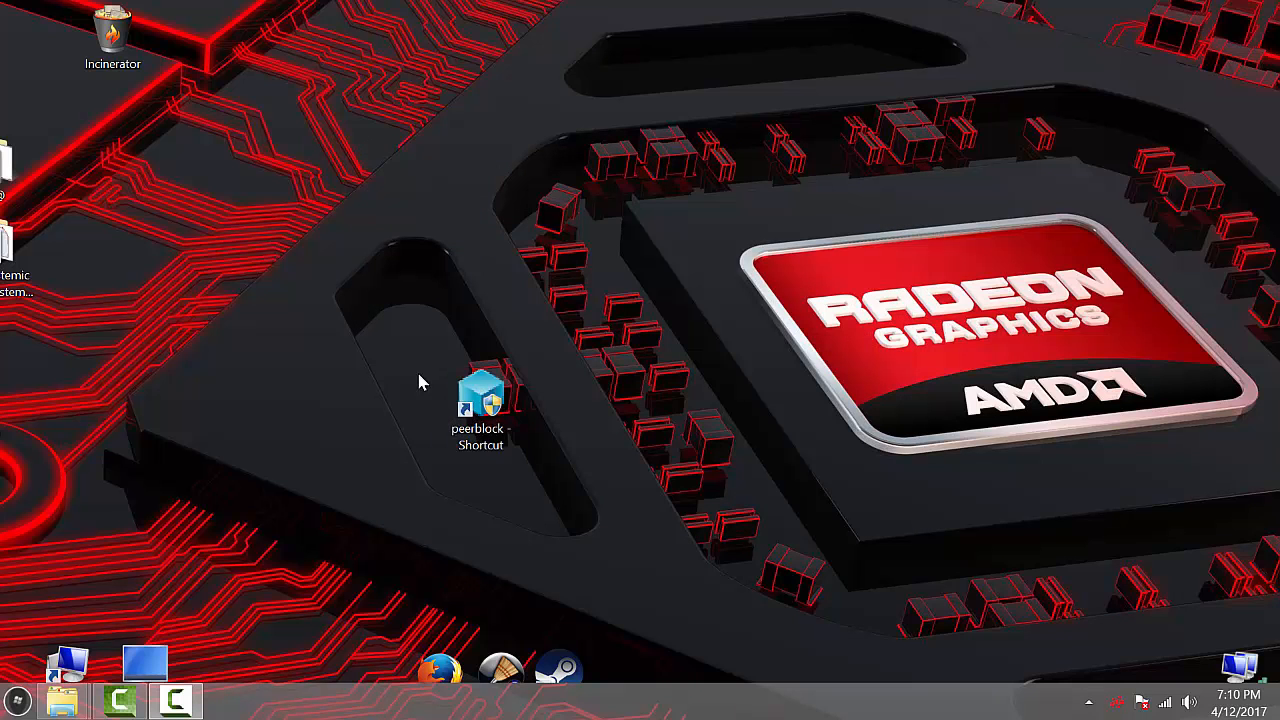